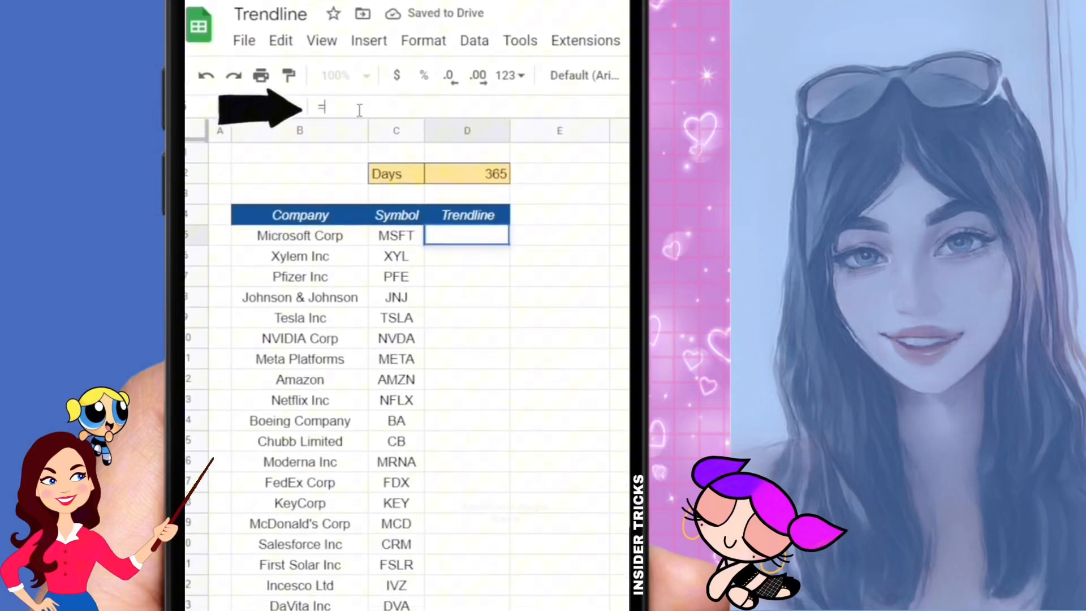
- Start D5's formula as =SPARKLINE(GOOGLEFINANCE( referencing the MSFT symbol in $C5
type("SPARKLINE")
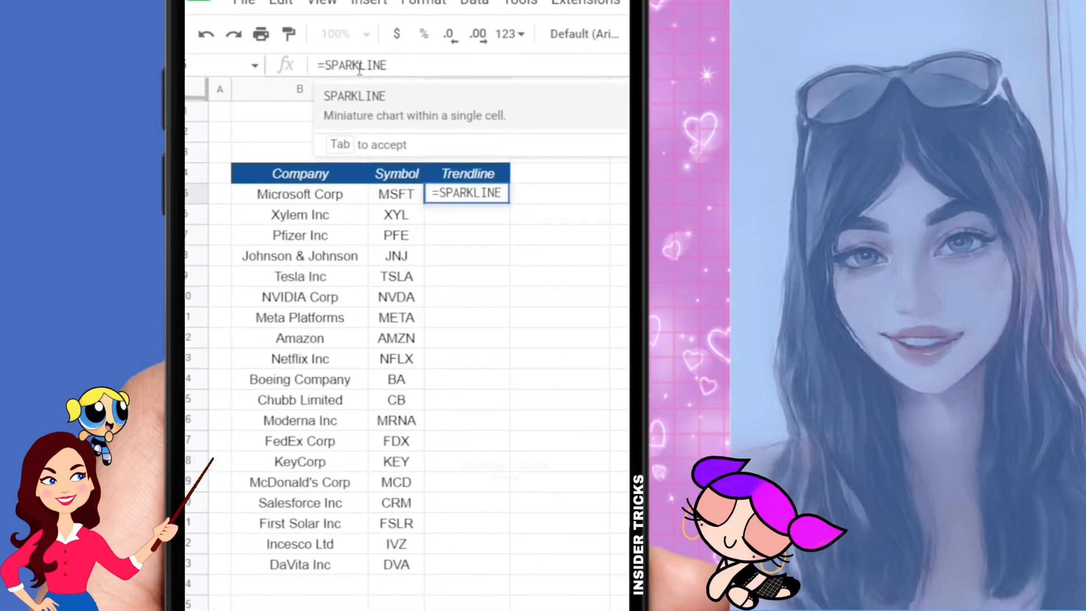
type("(GOOGLEFINANCE($C5")
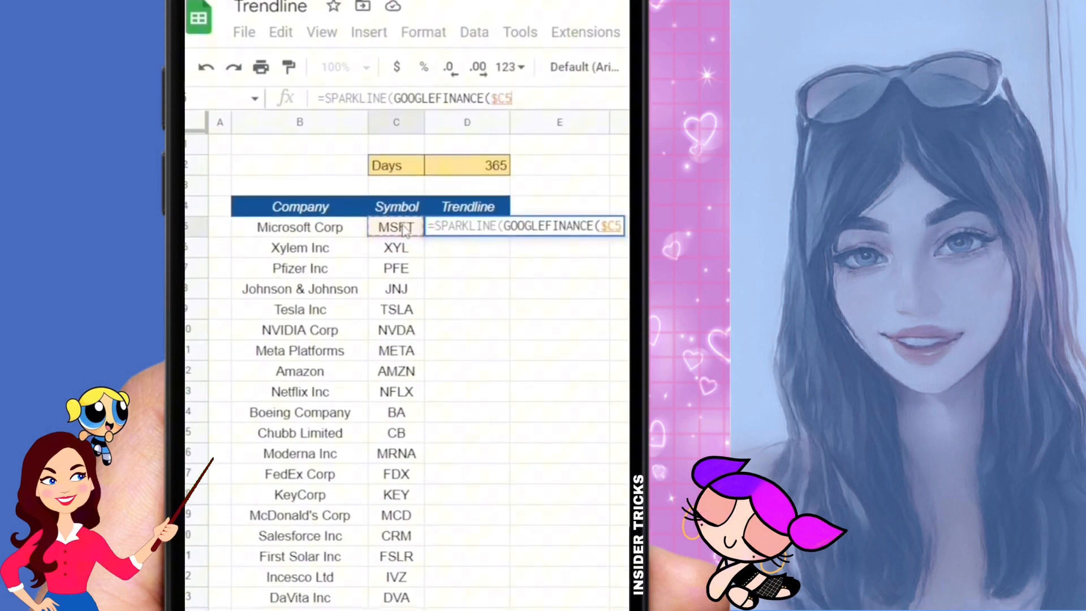
- Add the "PRICE" attribute and a separator to the GOOGLEFINANCE call
type("; \"PRICE\"")
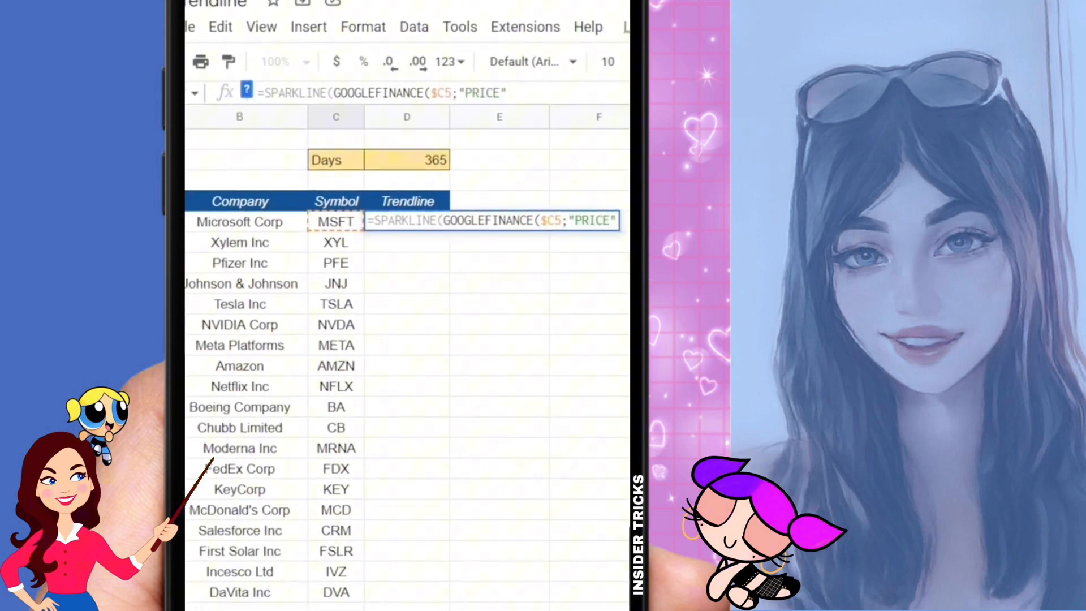
scroll("right", 3)
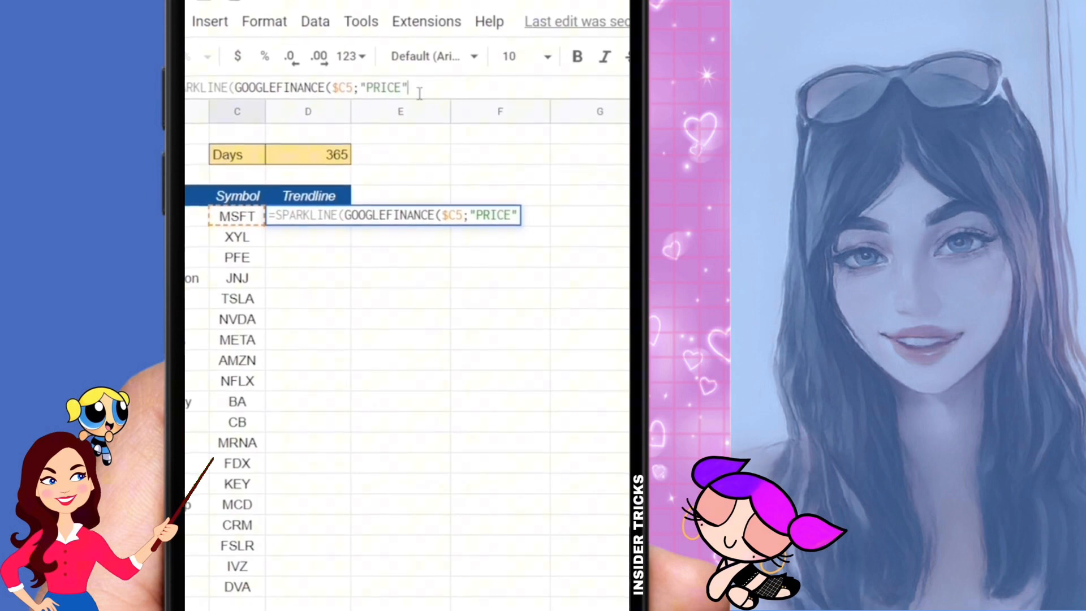
type(";")
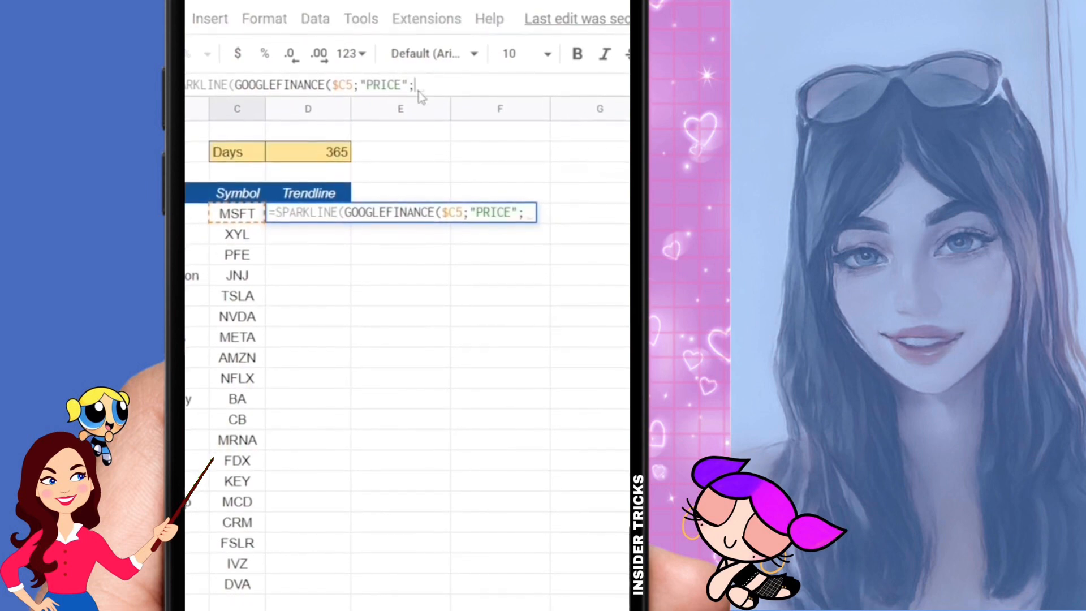
- Enter TODAY()-$D$2 as the start date argument, followed by a separator
type("TODA")
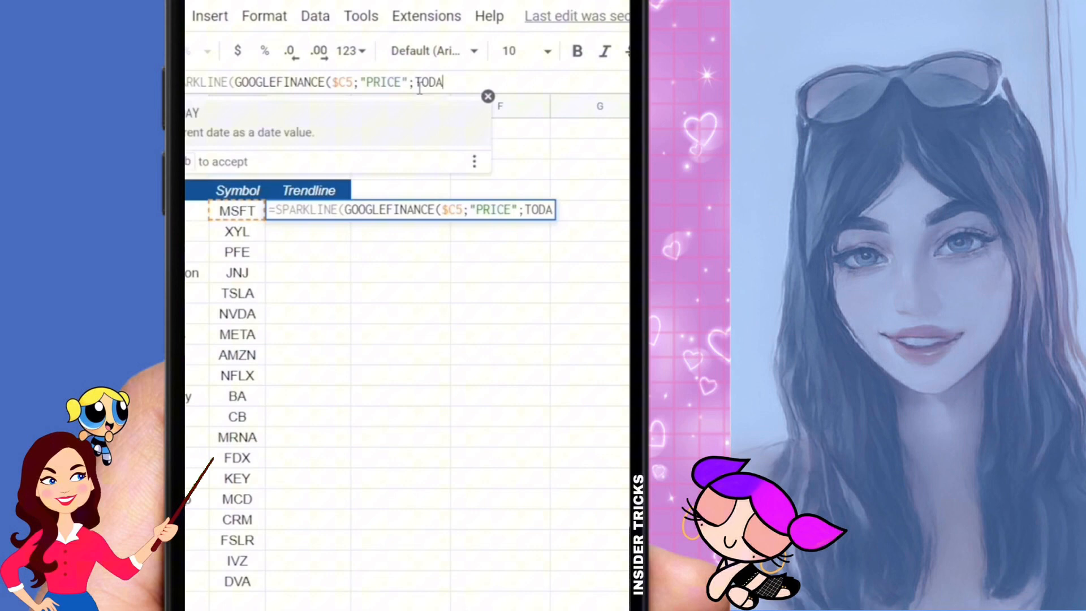
type("Y()")
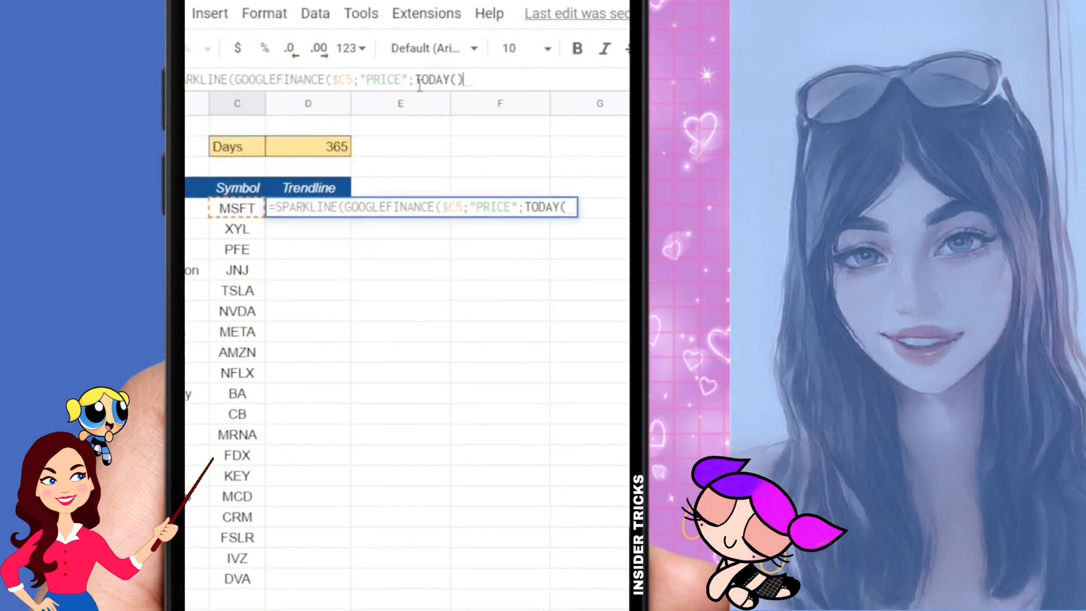
type("-D2")
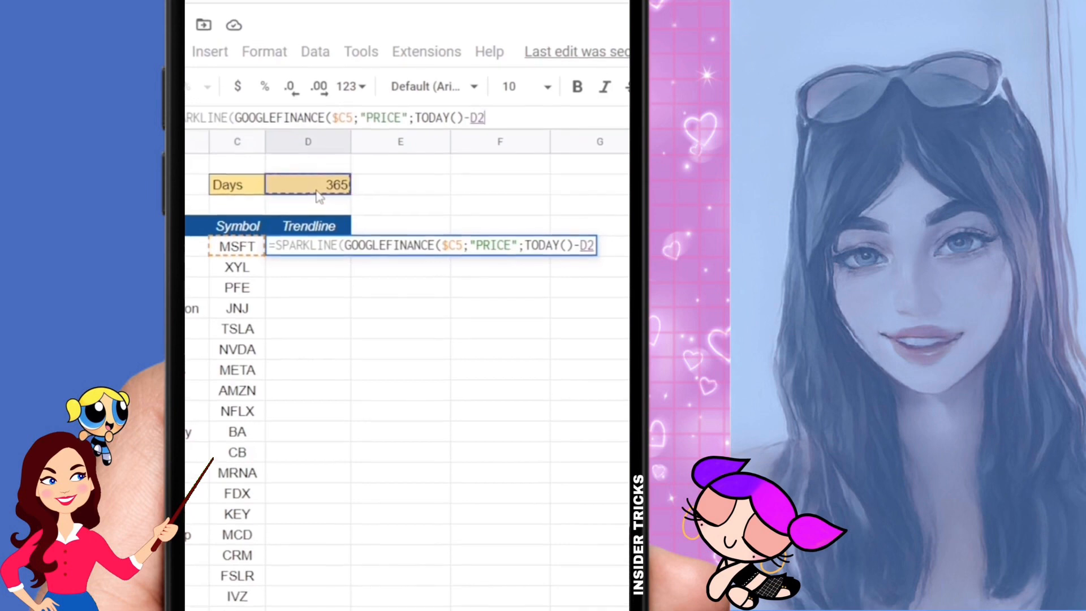
key("f4")
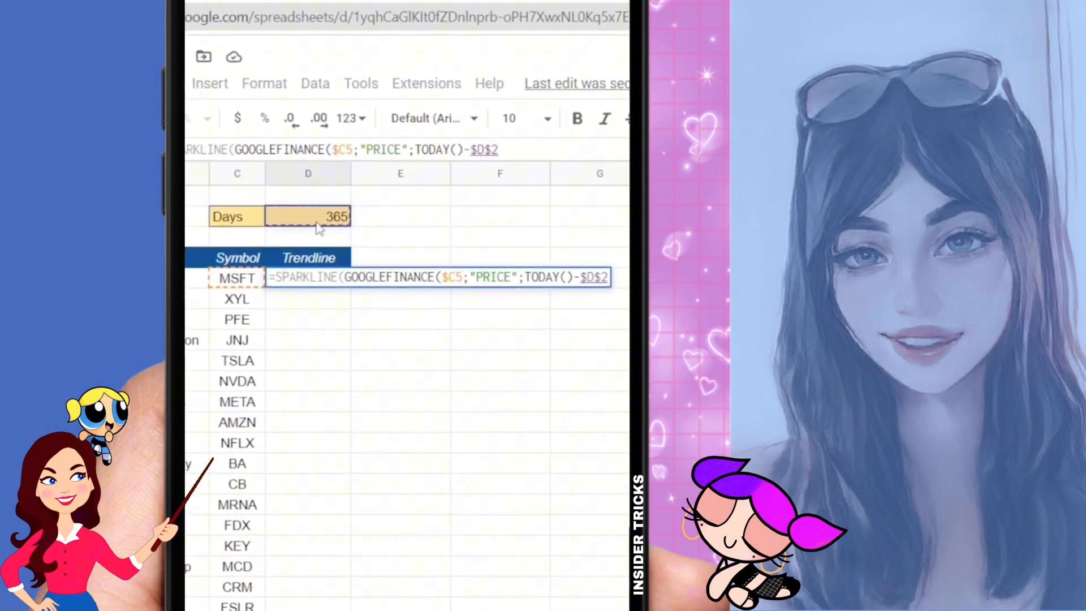
type(";")
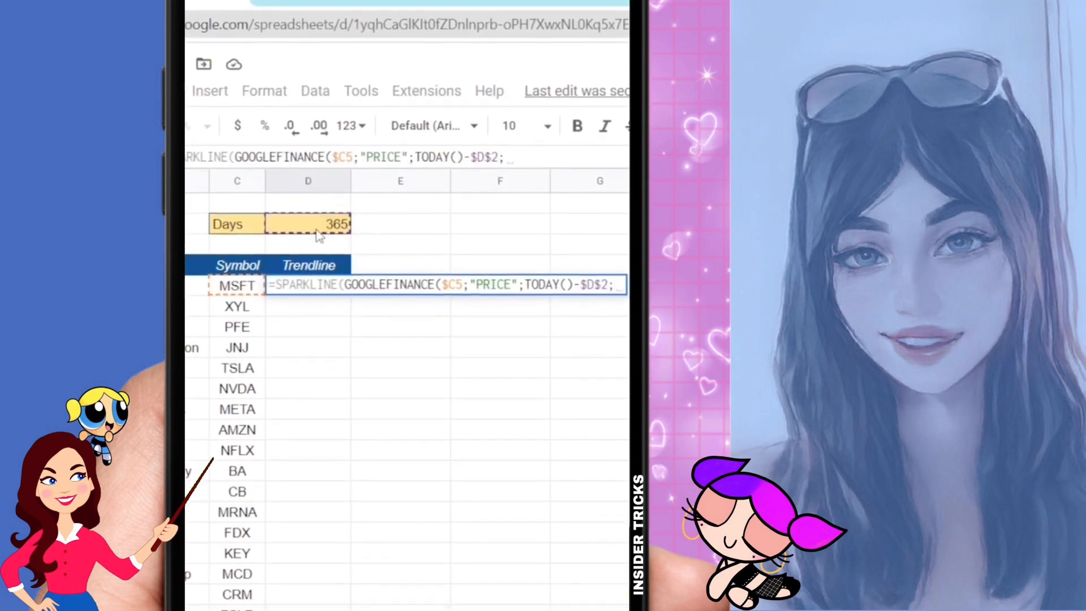
- Begin the end date argument with TODAY( and dismiss the function suggestion
type("TODAY")
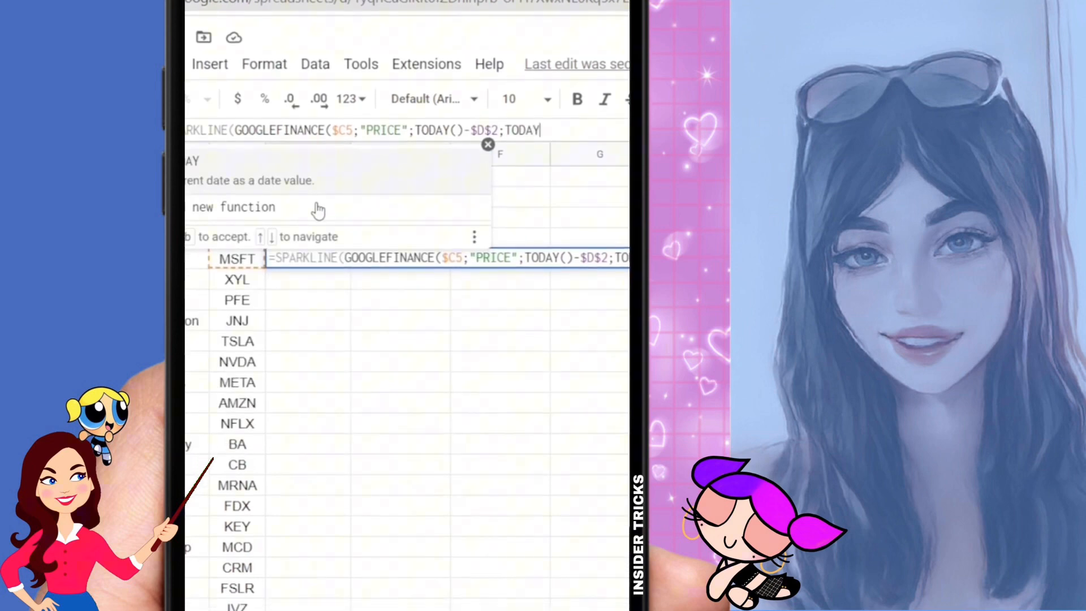
type("(")
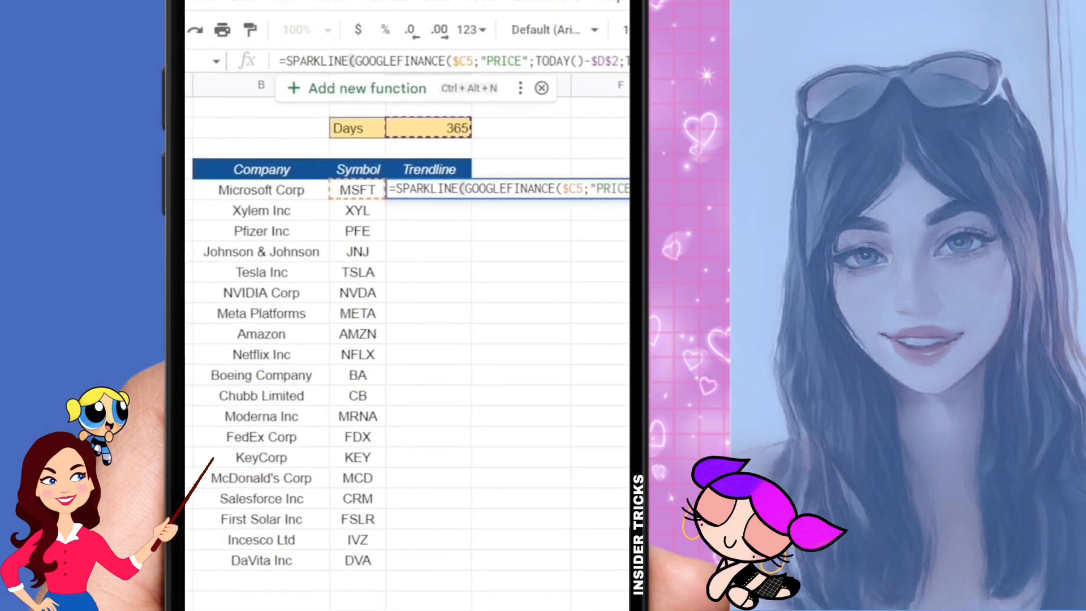
left_click(541, 88)
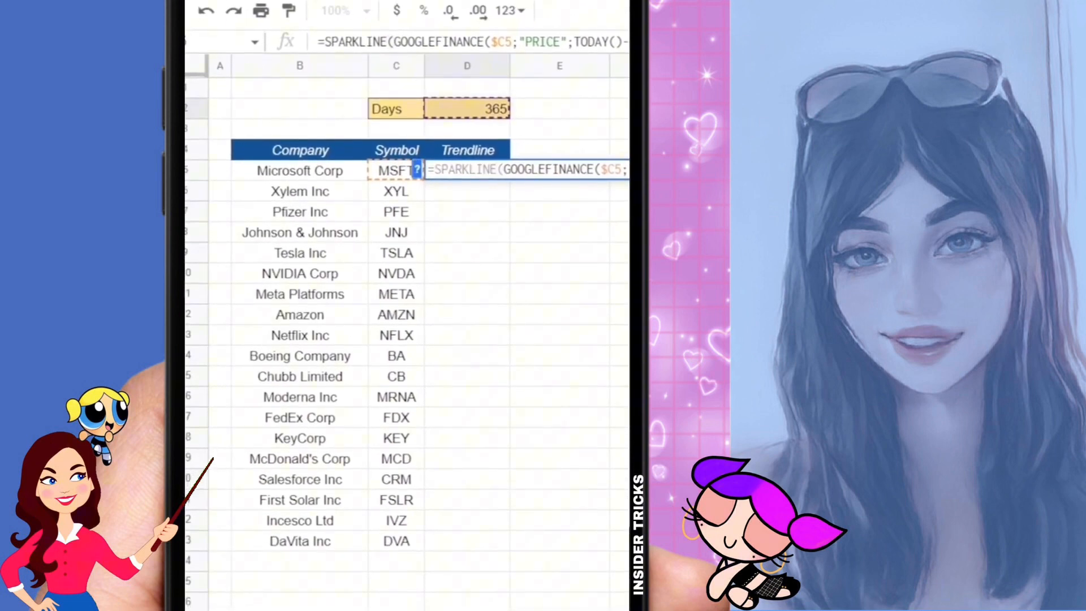